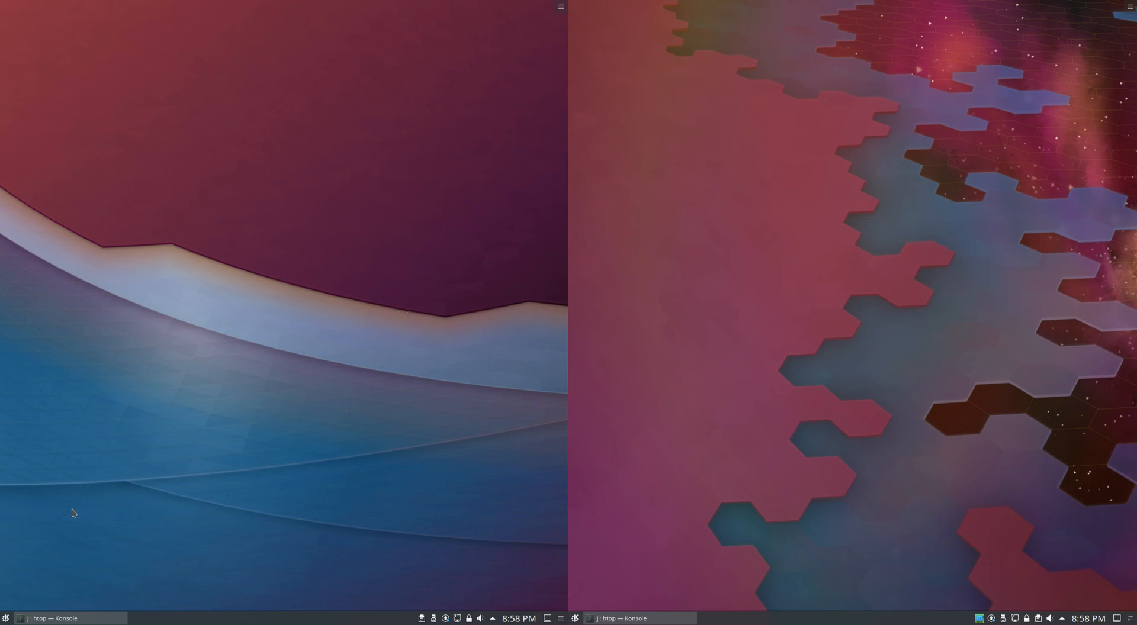
- Run htop in Konsole on both desktops to compare RAM (934M vs 610M), then dismiss the launcher
{"action": "left_click", "coordinate": [13, 617]}
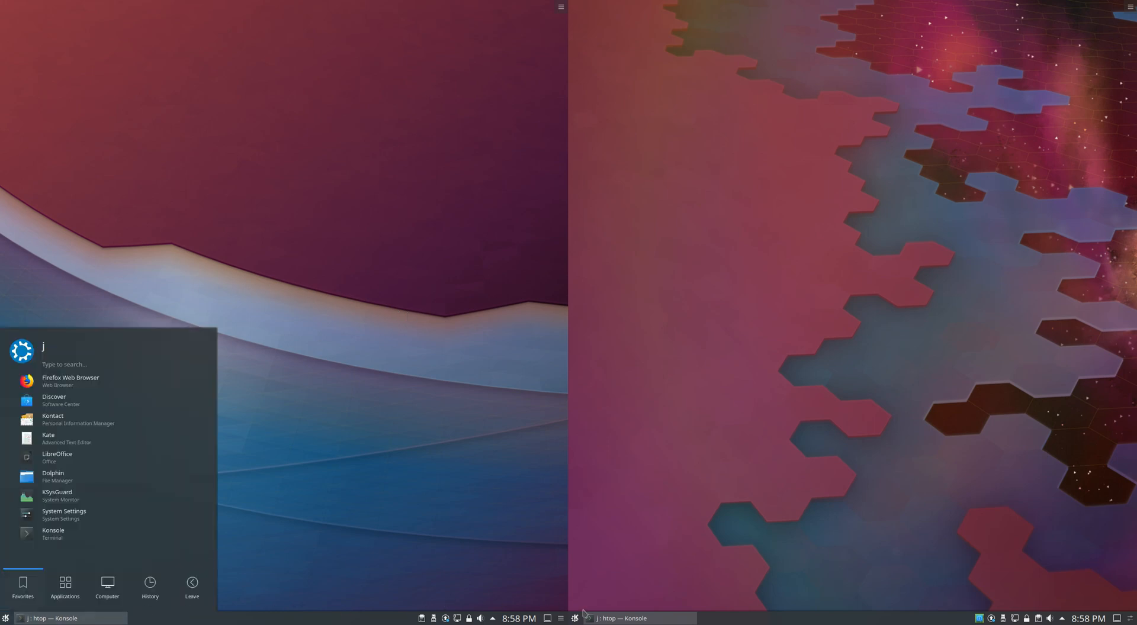
{"action": "left_click", "coordinate": [578, 619]}
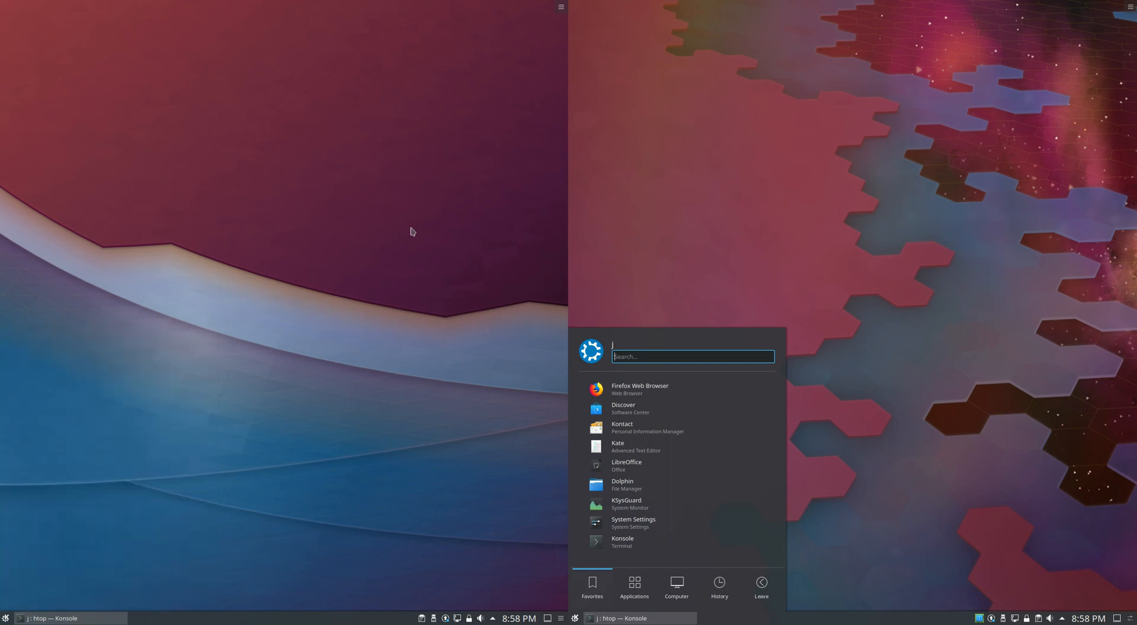
{"action": "mouse_move", "coordinate": [345, 271]}
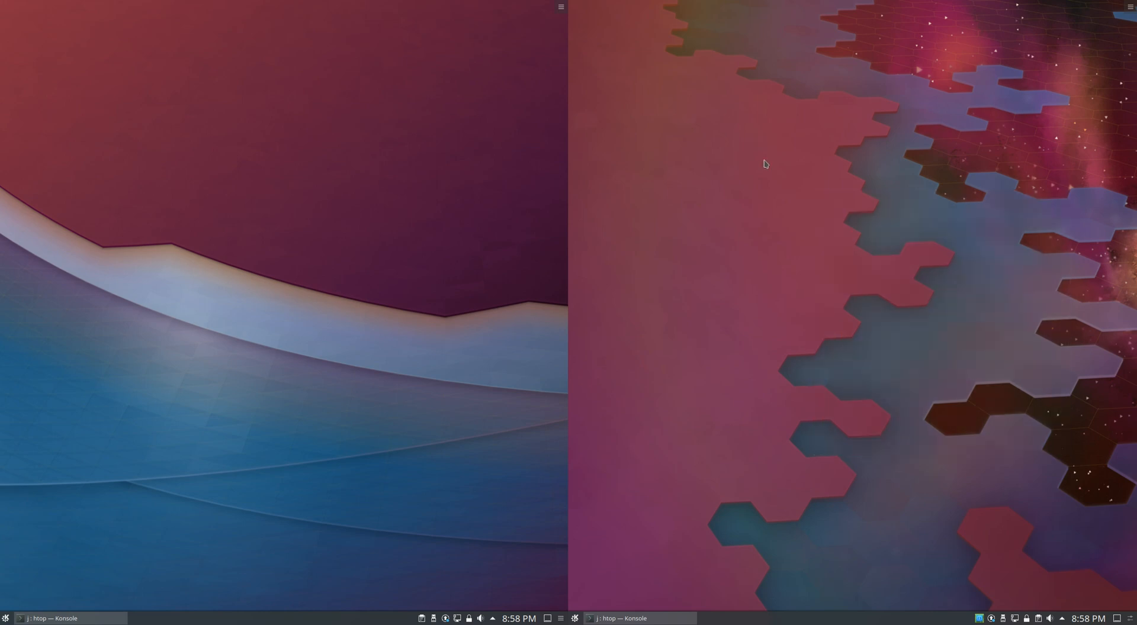
{"action": "mouse_move", "coordinate": [979, 394]}
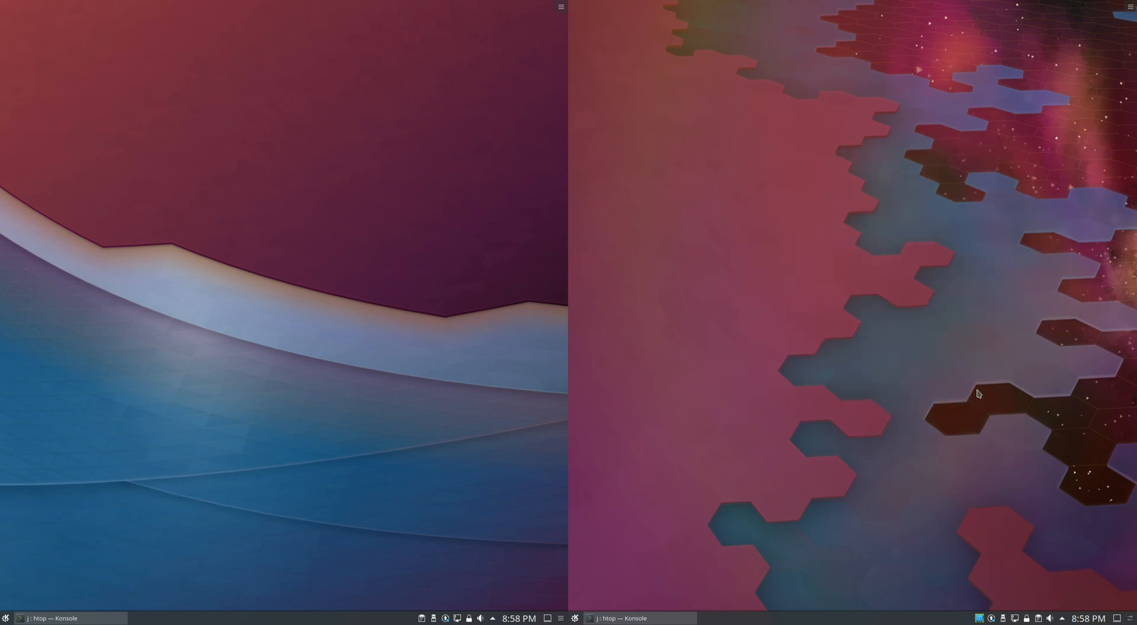
{"action": "mouse_move", "coordinate": [1022, 377]}
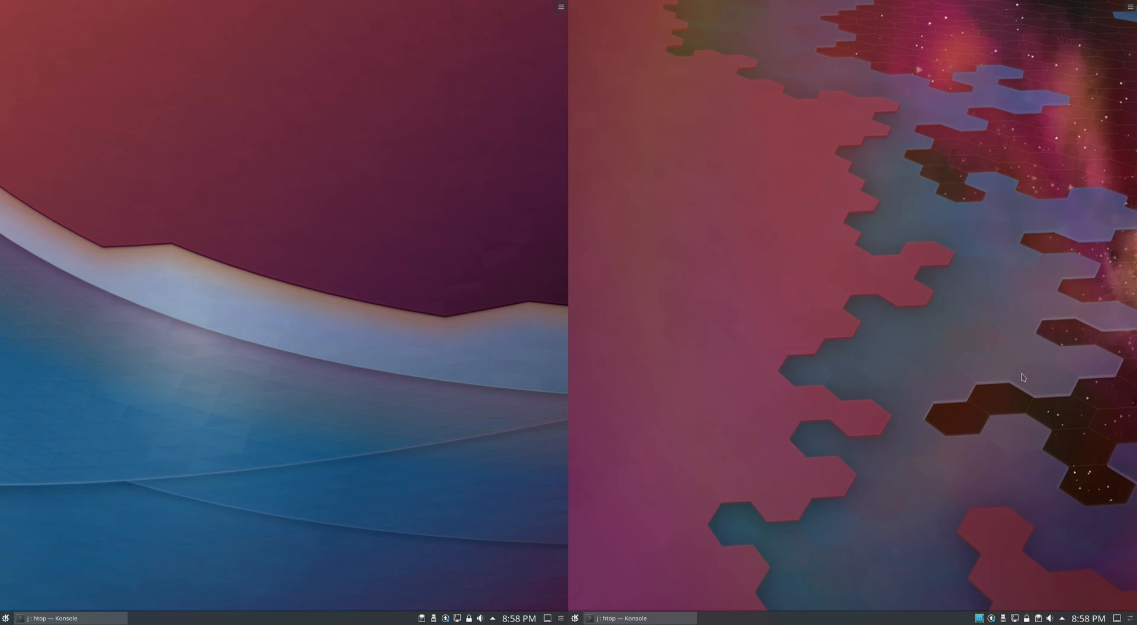
{"action": "mouse_move", "coordinate": [988, 325]}
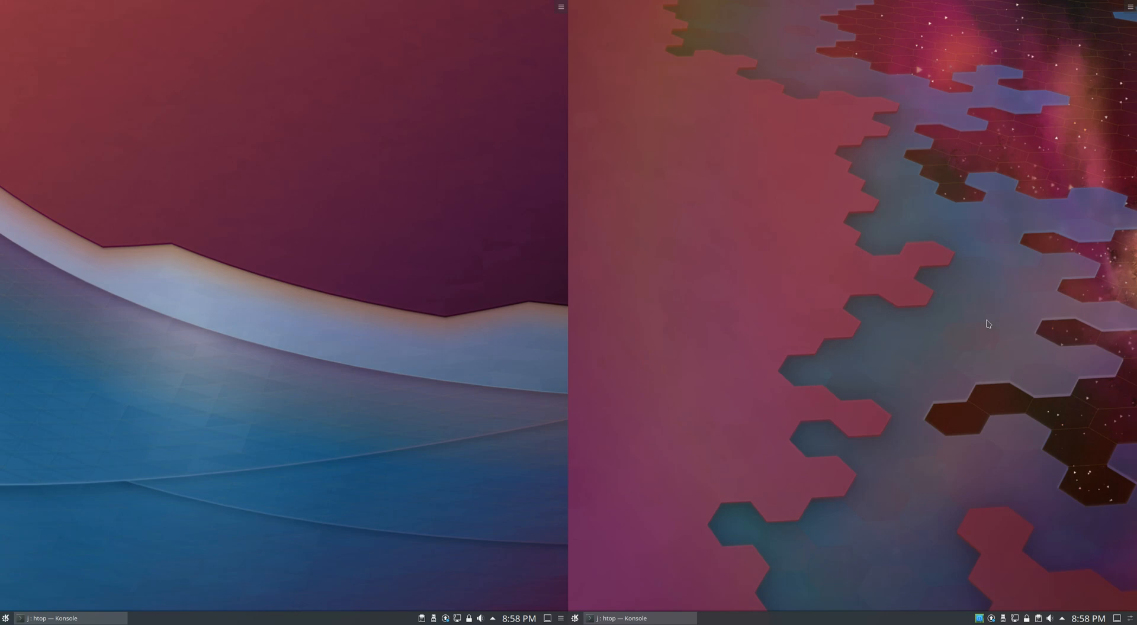
{"action": "left_click", "coordinate": [54, 619]}
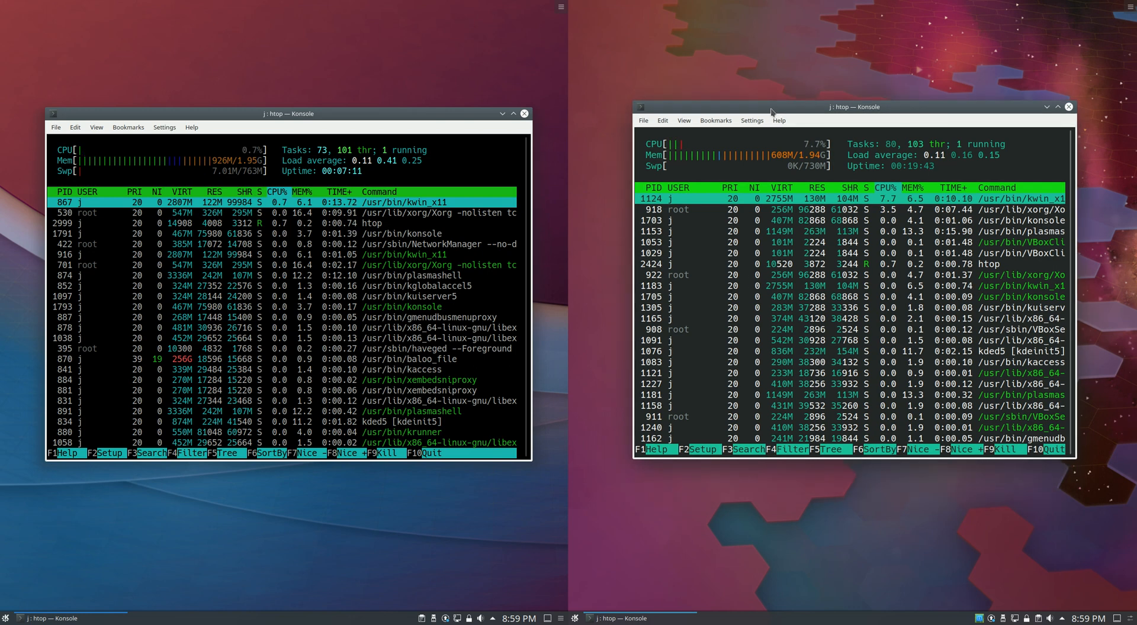
{"action": "mouse_move", "coordinate": [615, 598]}
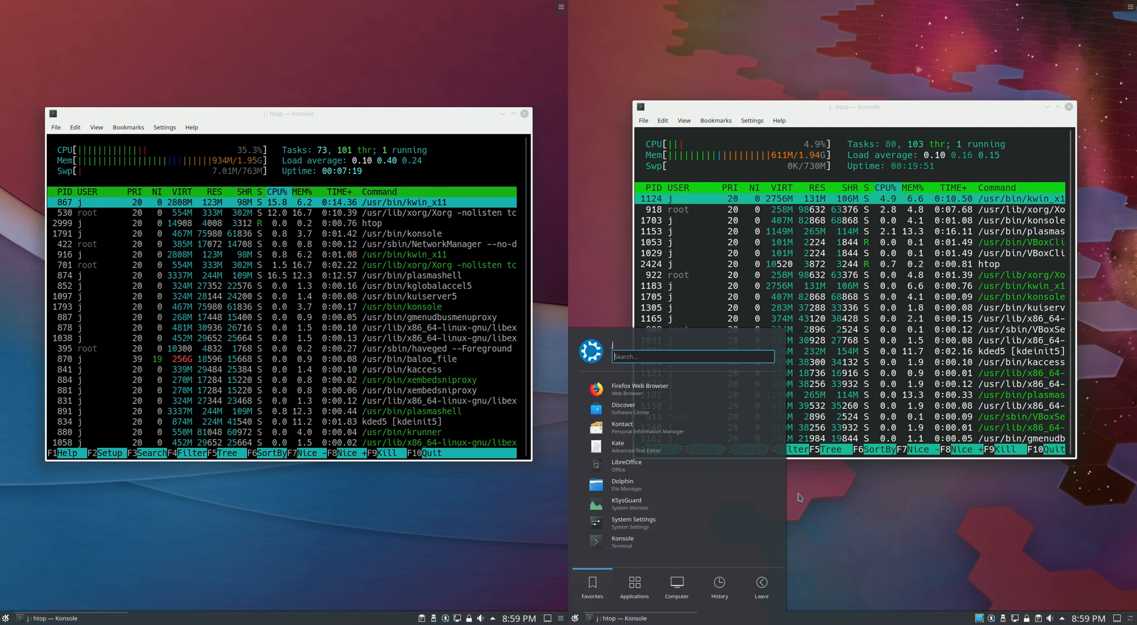
{"action": "left_click", "coordinate": [799, 497]}
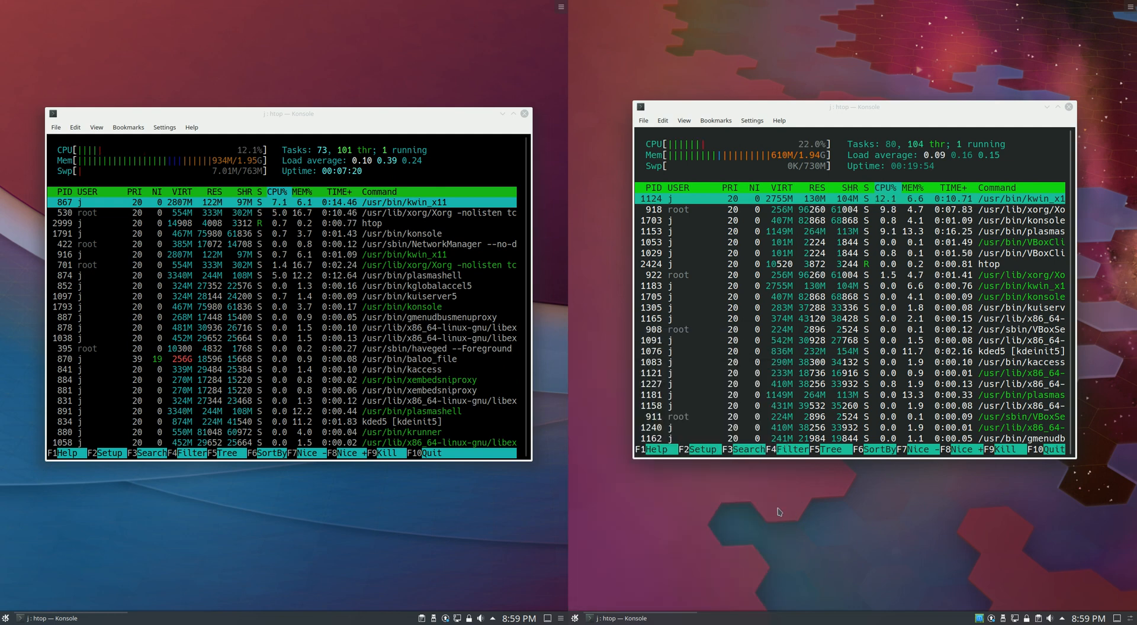